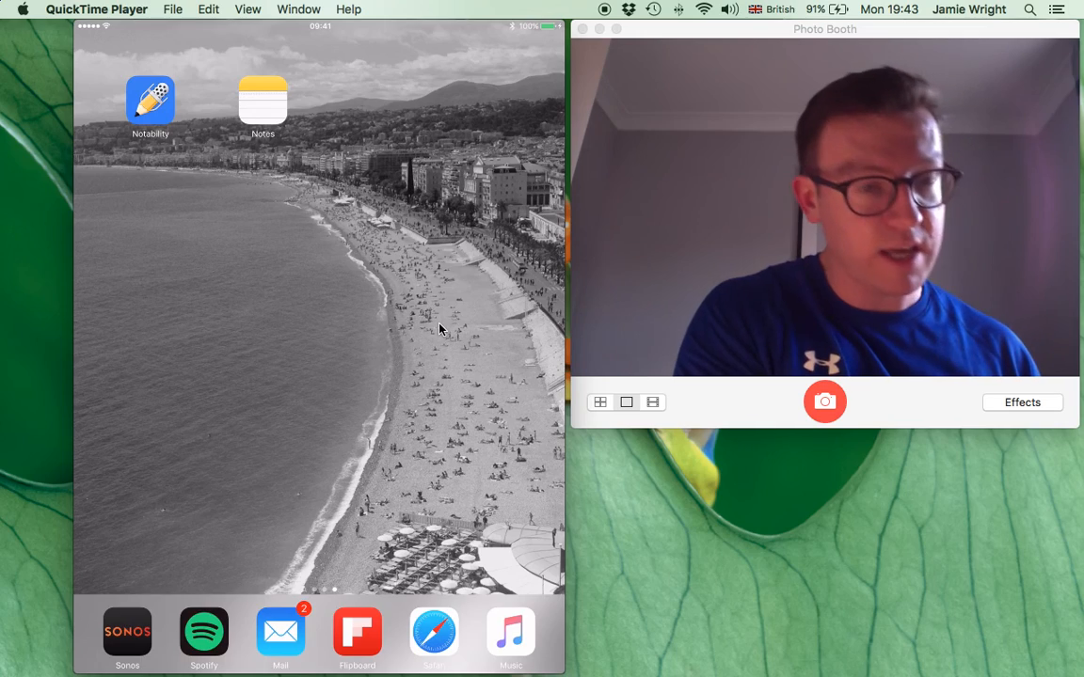
Launch Apple Notes from the home screen to start a new sketch.
{"action": "left_click", "coordinate": [174, 8]}
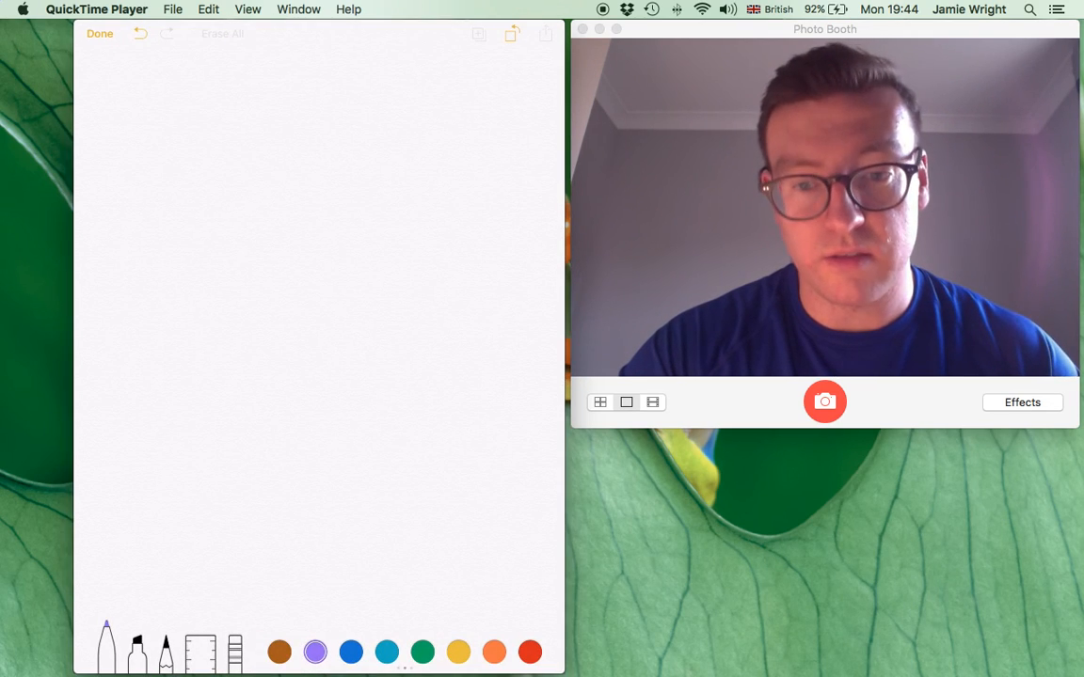
{"action": "left_click_drag", "start_coordinate": [141, 122], "coordinate": [410, 136]}
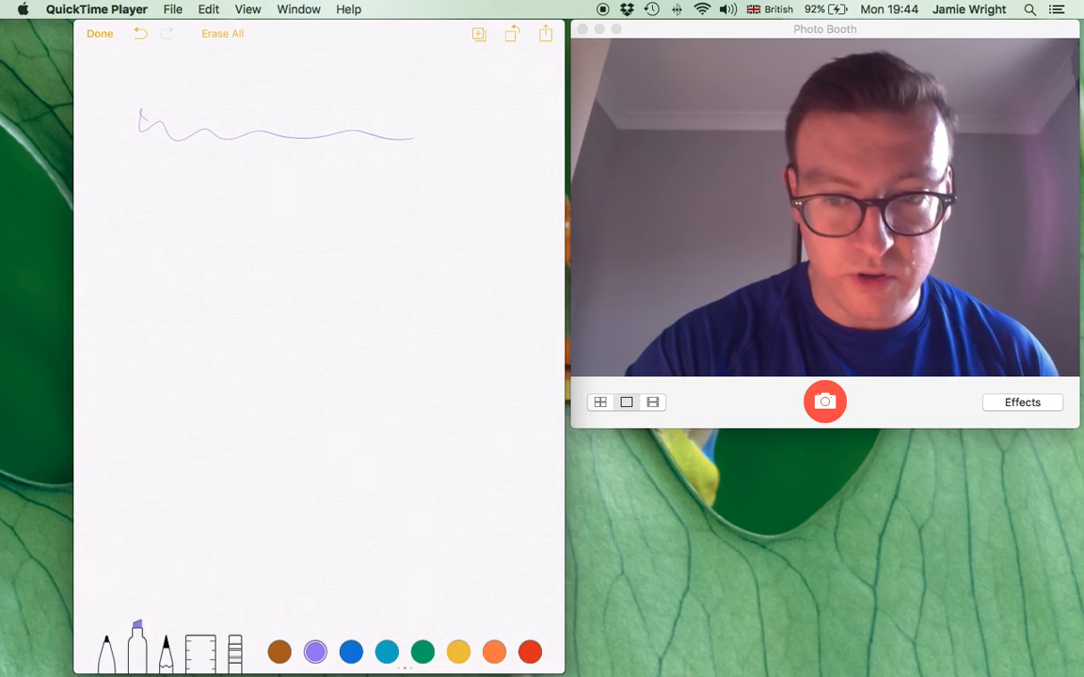
{"action": "left_click_drag", "start_coordinate": [123, 198], "coordinate": [267, 198]}
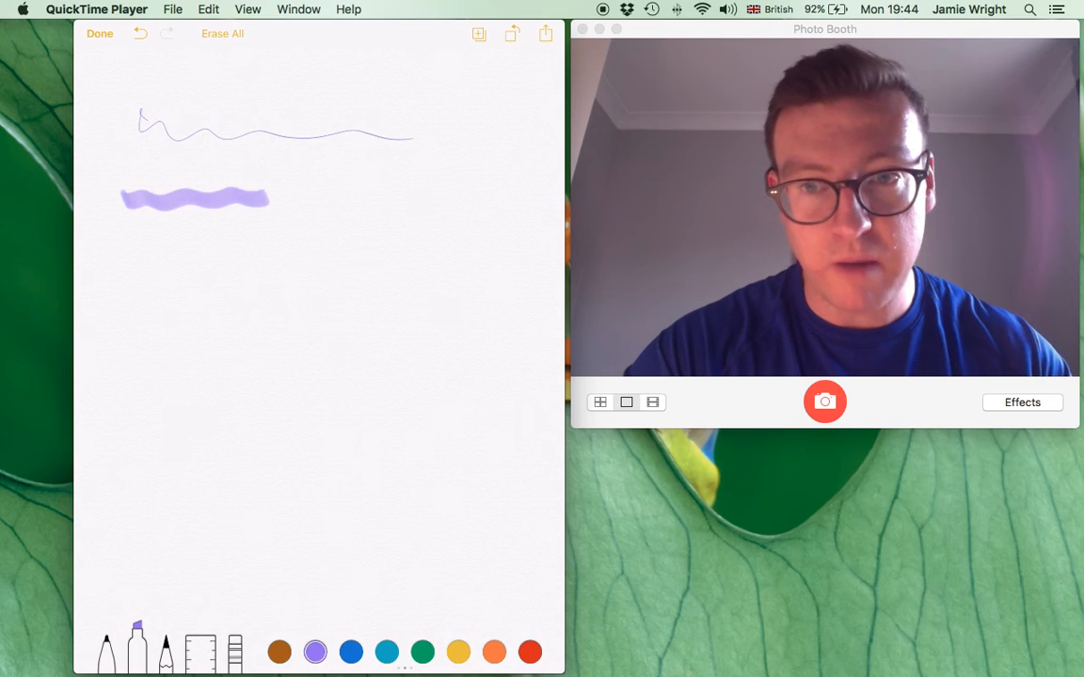
{"action": "left_click_drag", "start_coordinate": [267, 197], "coordinate": [368, 198]}
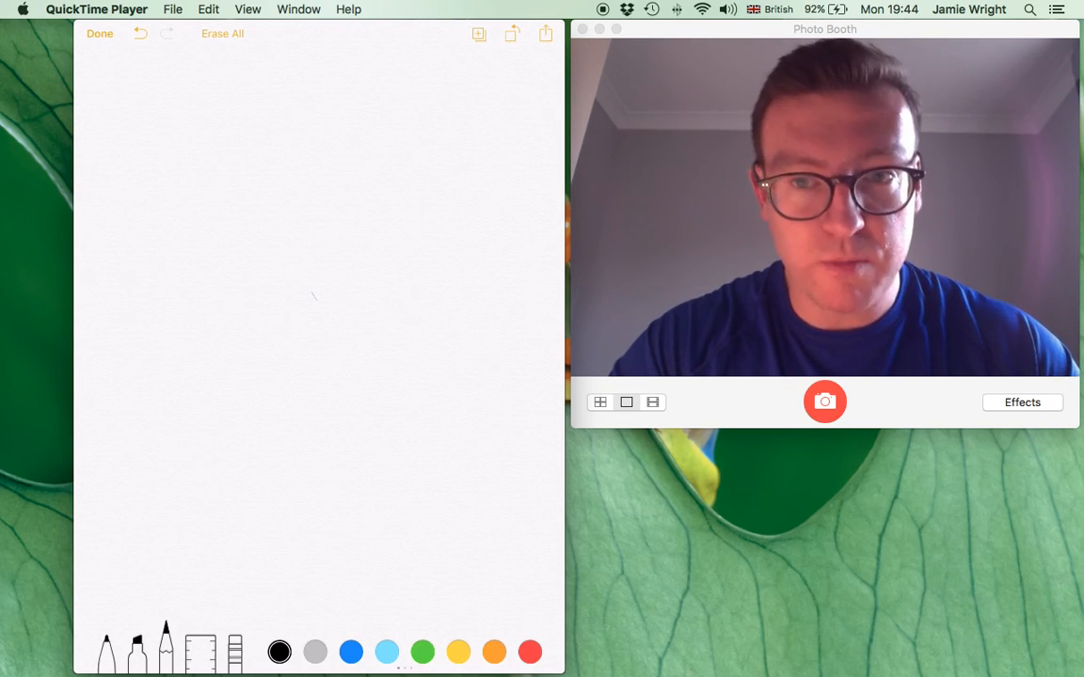
Handwrite grey pencil lines ending 'feels really nice!', underline them, then write a blue sentence below.
{"action": "left_click_drag", "start_coordinate": [111, 123], "coordinate": [173, 108]}
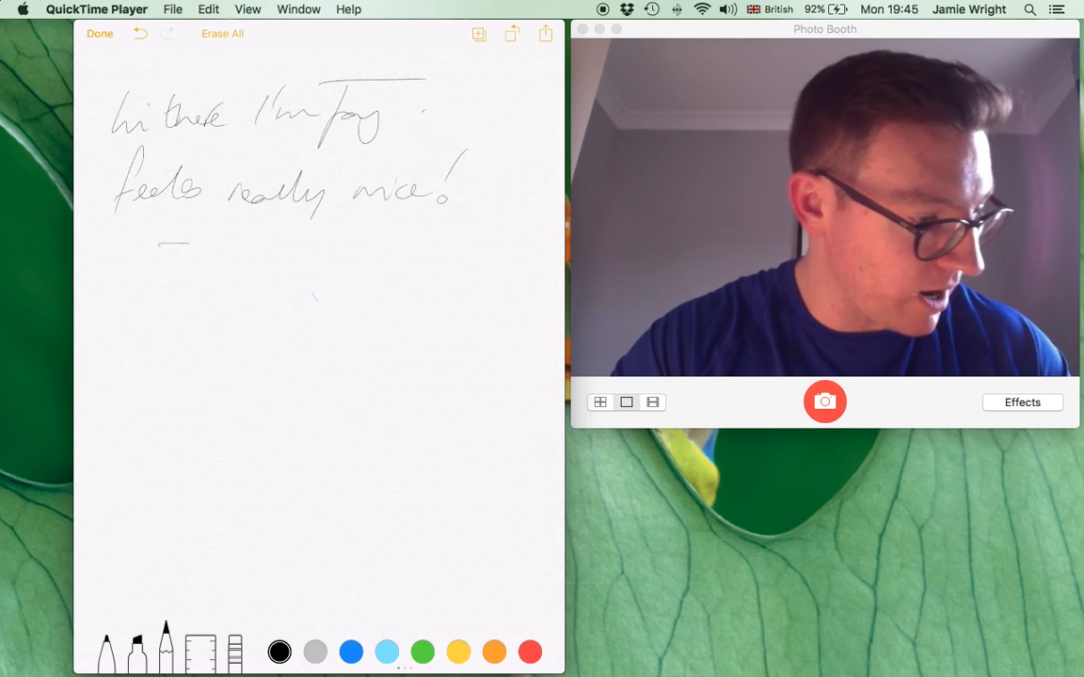
{"action": "left_click_drag", "start_coordinate": [160, 242], "coordinate": [516, 263]}
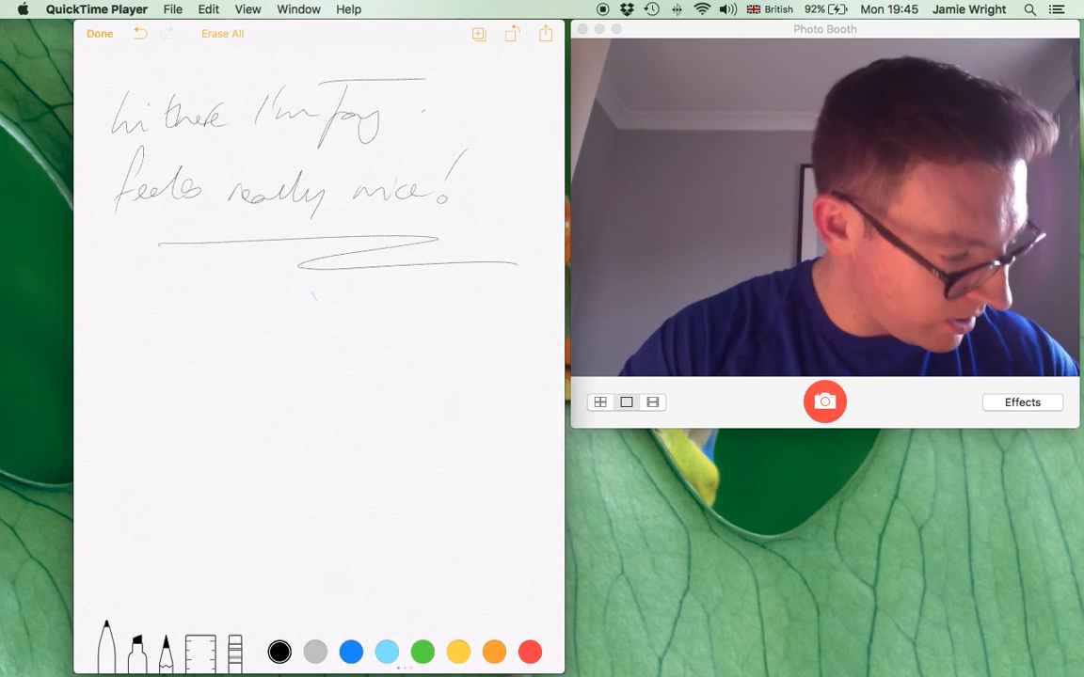
{"action": "left_click", "coordinate": [350, 651]}
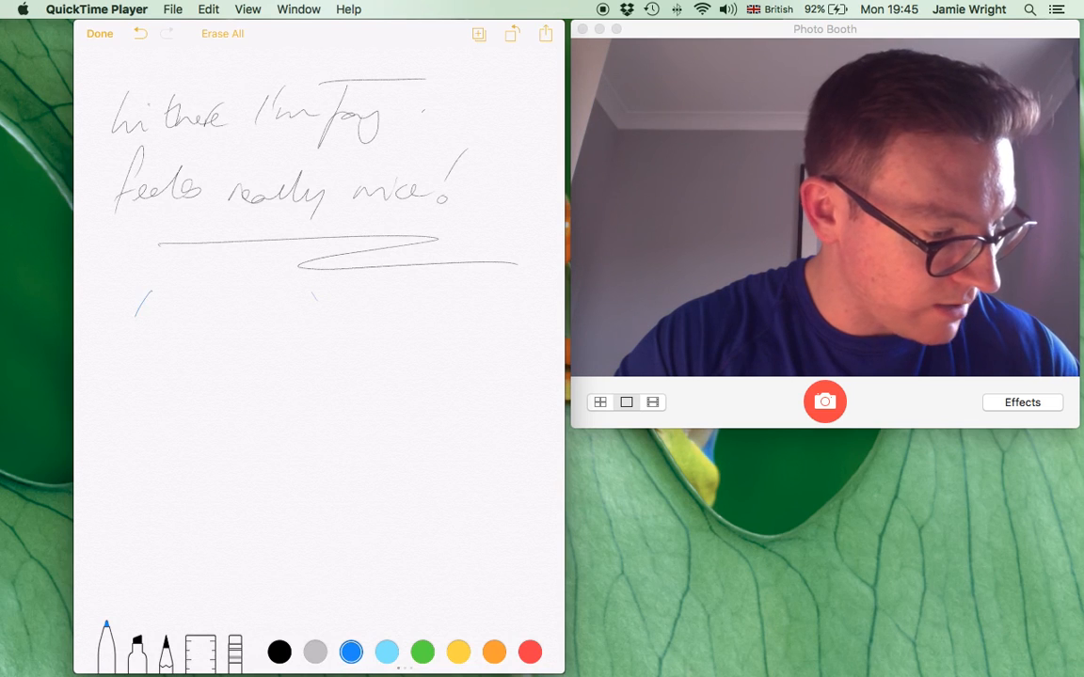
{"action": "left_click_drag", "start_coordinate": [122, 311], "coordinate": [282, 311]}
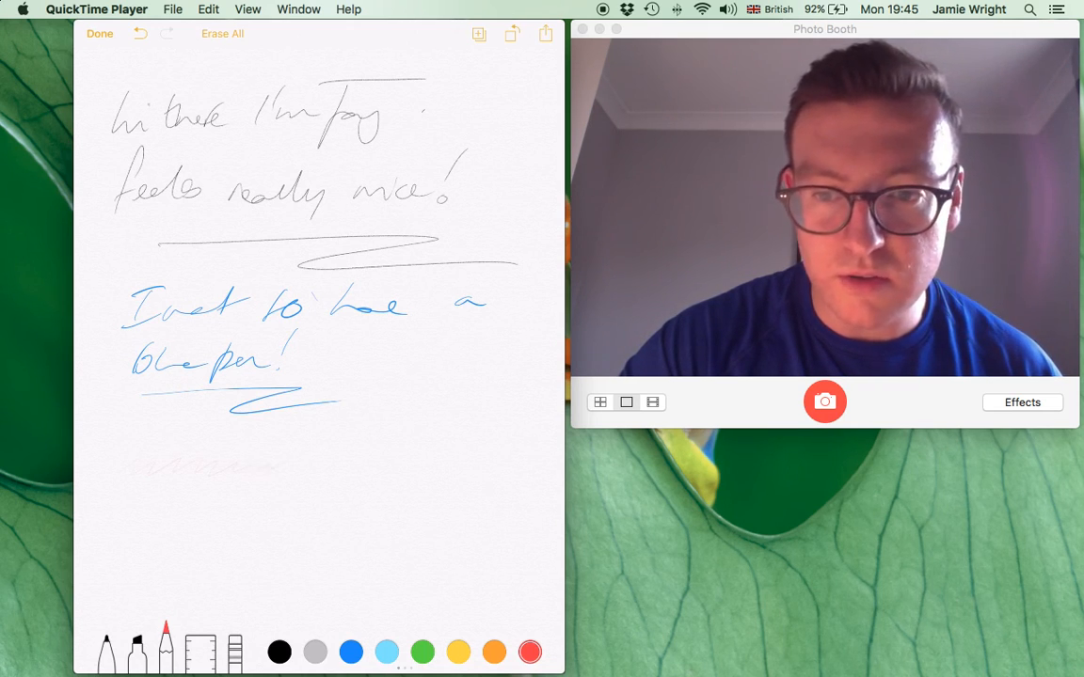
Scribble red shading and zigzags below the blue handwriting.
{"action": "left_click_drag", "start_coordinate": [150, 466], "coordinate": [411, 457]}
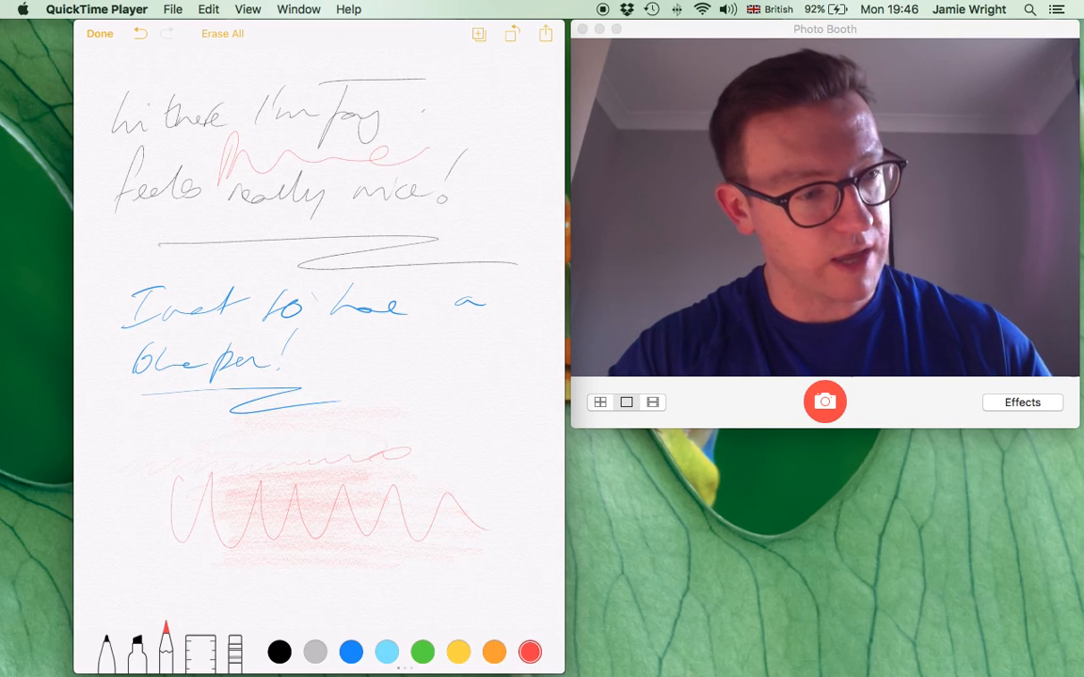
Leave the Notes sketch to move over to a new Notability note.
{"action": "left_click", "coordinate": [222, 33]}
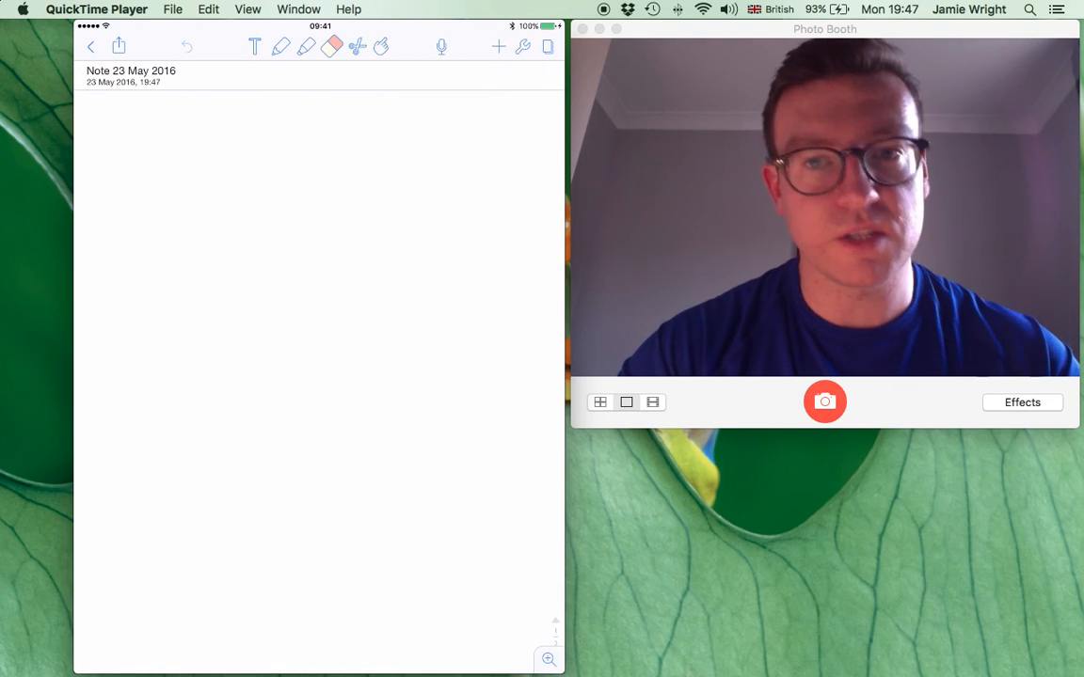
Choose a thicker blue pen stroke and handwrite a two-line self-introduction.
{"action": "left_click", "coordinate": [281, 47]}
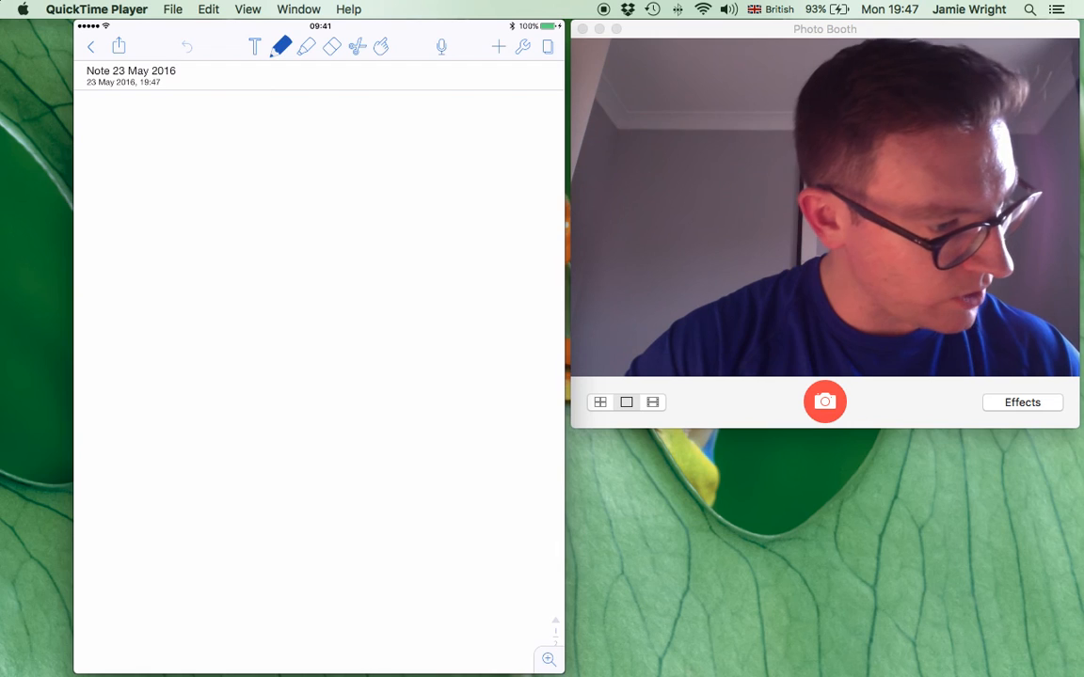
{"action": "left_click", "coordinate": [281, 45]}
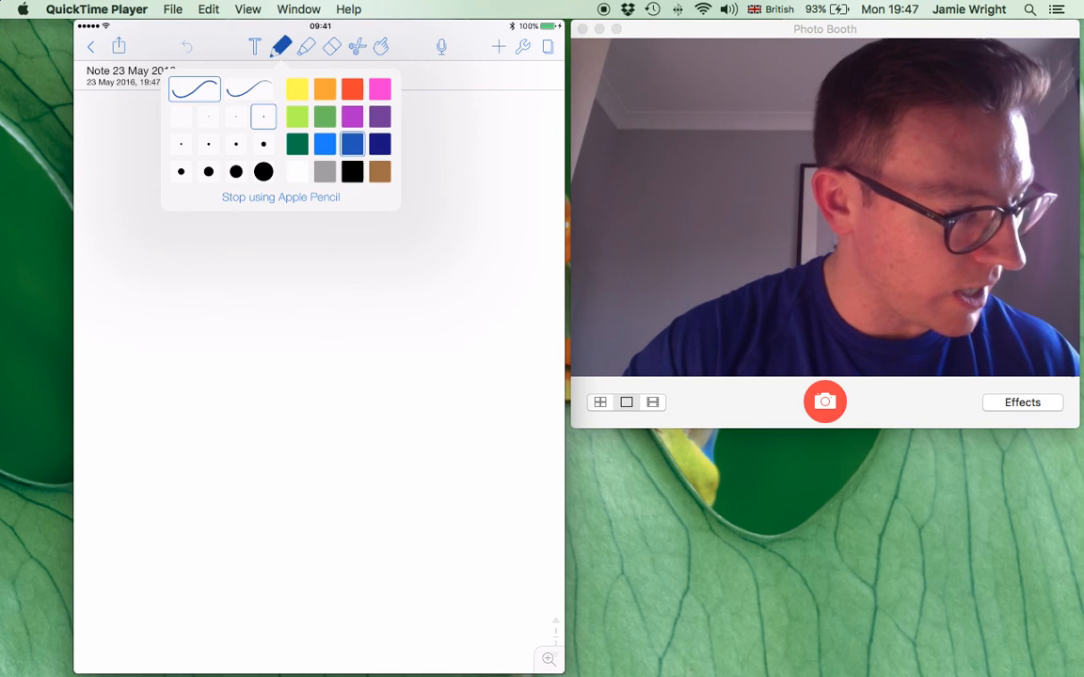
{"action": "left_click", "coordinate": [248, 90]}
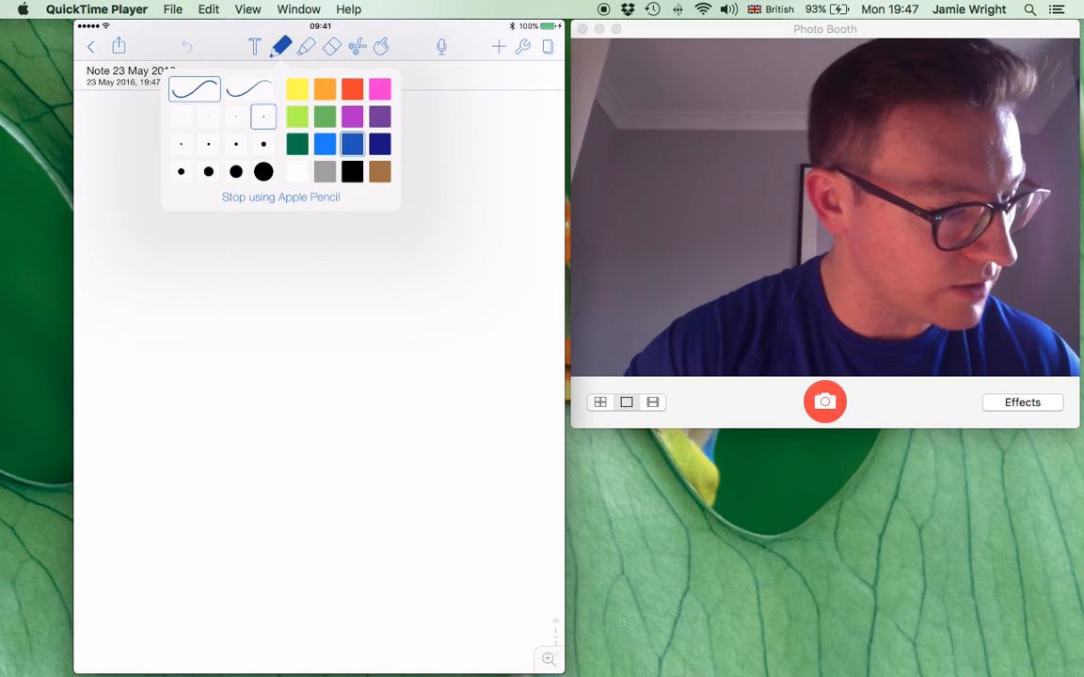
{"action": "left_click", "coordinate": [207, 143]}
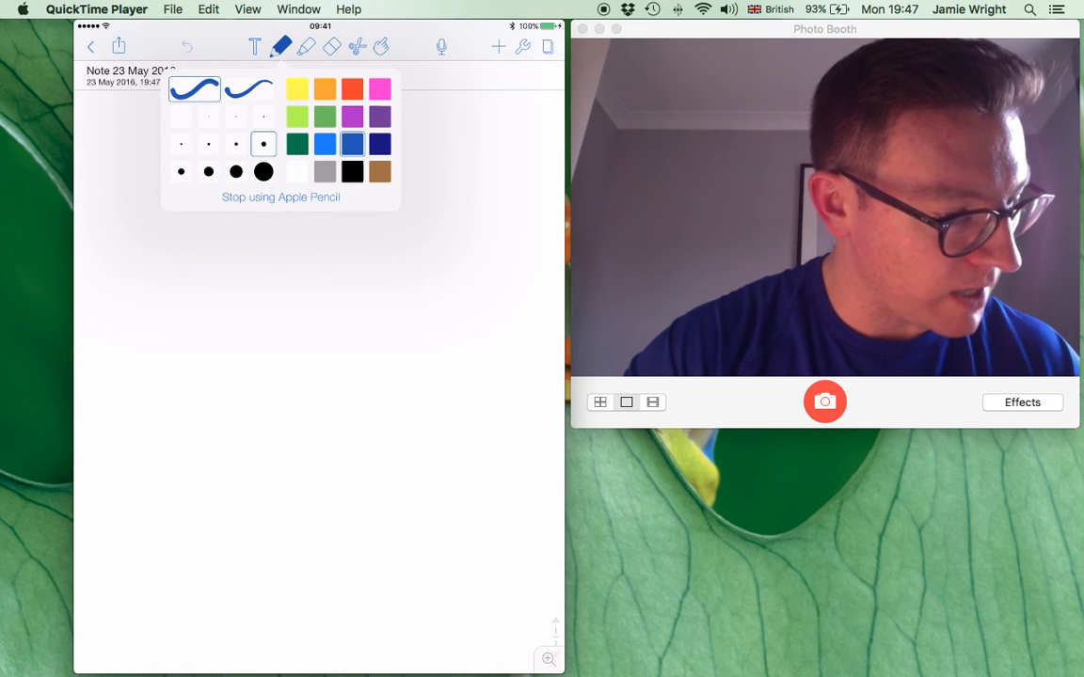
{"action": "left_click", "coordinate": [181, 143]}
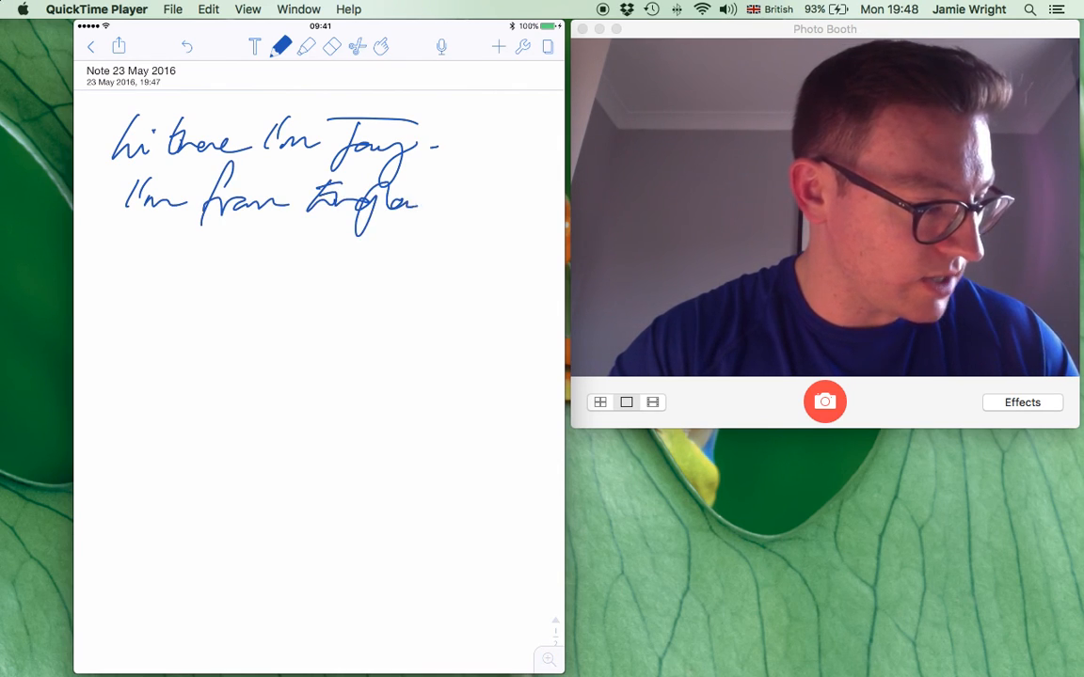
{"action": "left_click_drag", "start_coordinate": [264, 235], "coordinate": [490, 241]}
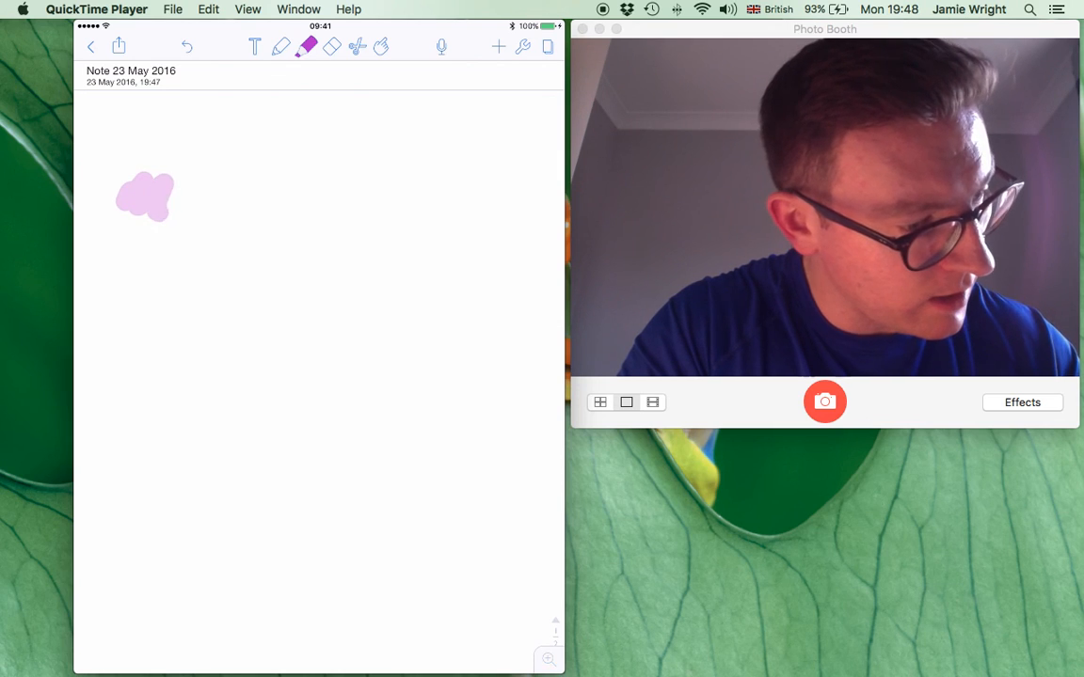
Paint two broad pink highlighter zigzags, then draw blue ink squiggles over them.
{"action": "left_click_drag", "start_coordinate": [123, 198], "coordinate": [480, 273]}
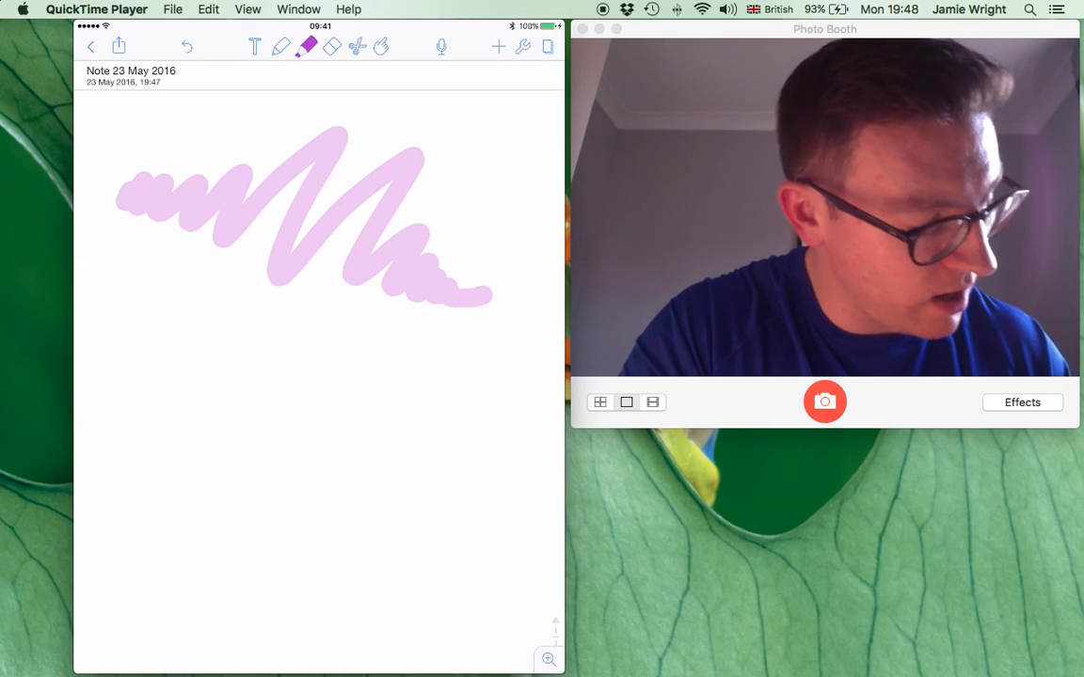
{"action": "left_click_drag", "start_coordinate": [151, 339], "coordinate": [404, 367]}
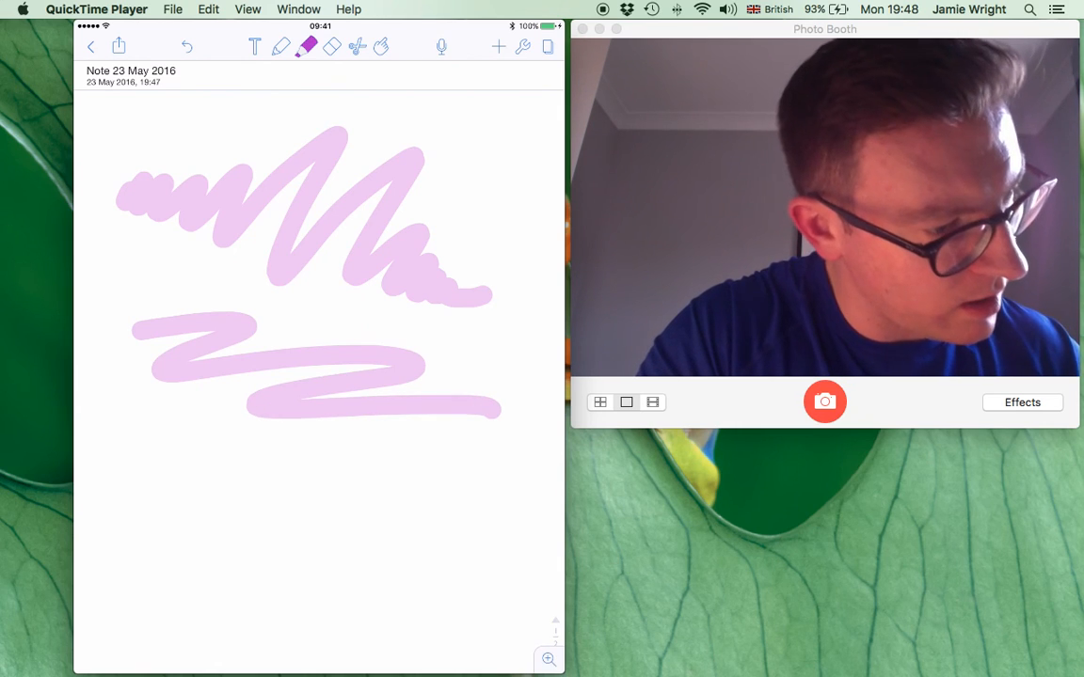
{"action": "left_click", "coordinate": [280, 47]}
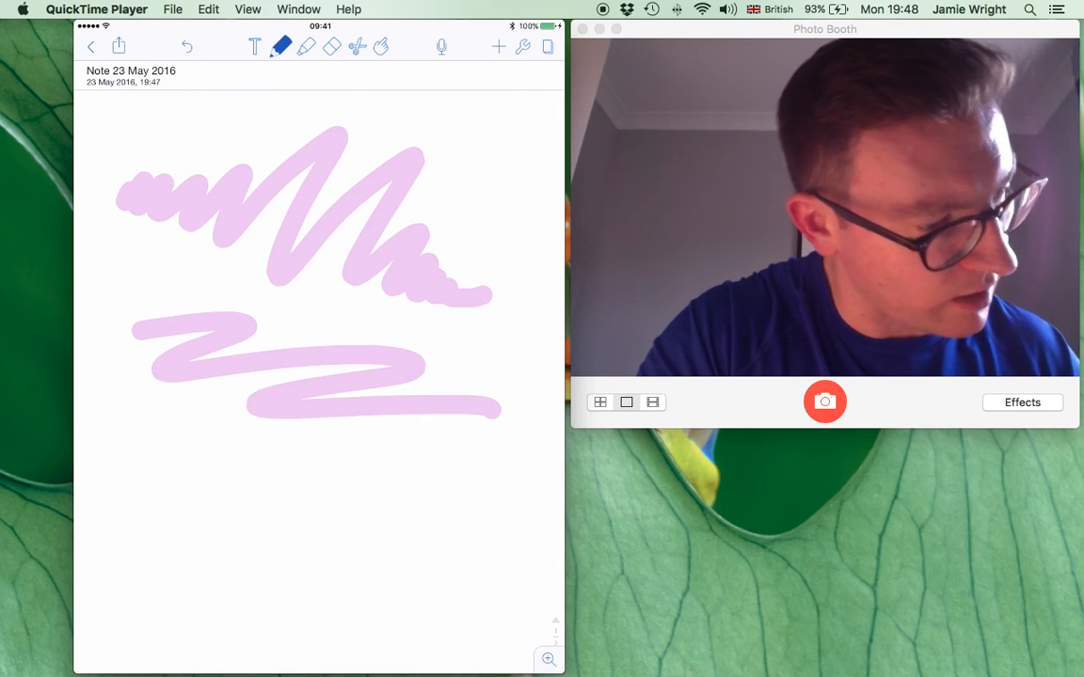
{"action": "left_click_drag", "start_coordinate": [141, 461], "coordinate": [292, 511]}
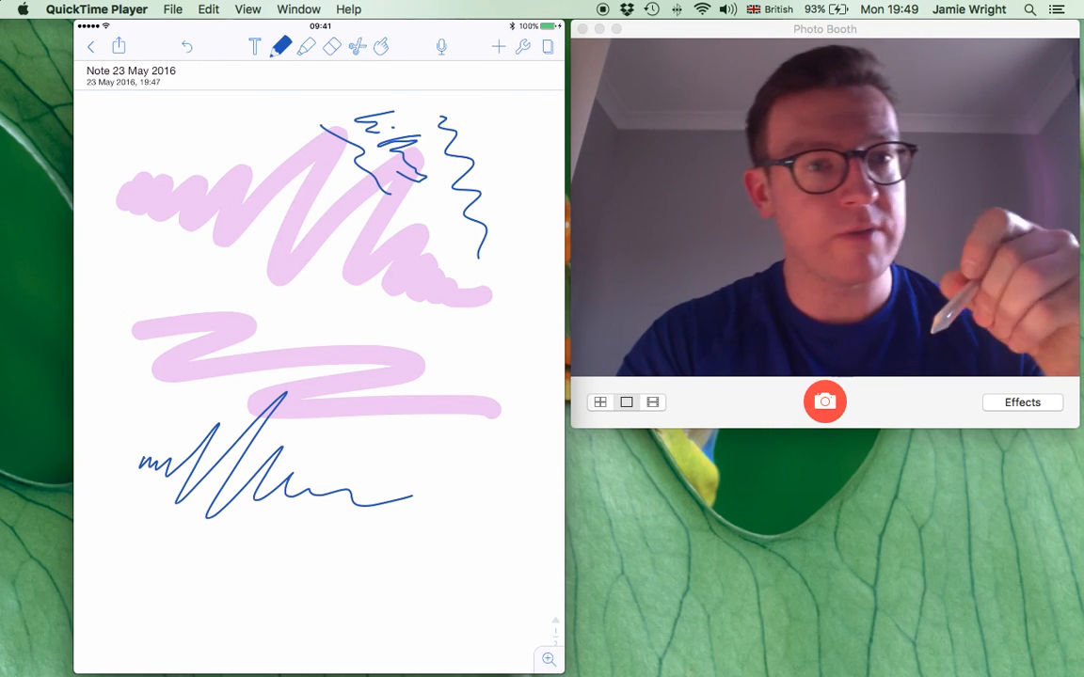
Add a line of typed test letters below the scribbles, then return to the pen.
{"action": "left_click", "coordinate": [254, 45]}
{"action": "type", "text": "Fbfgfjgfjgcngfjgfjgfngcn"}
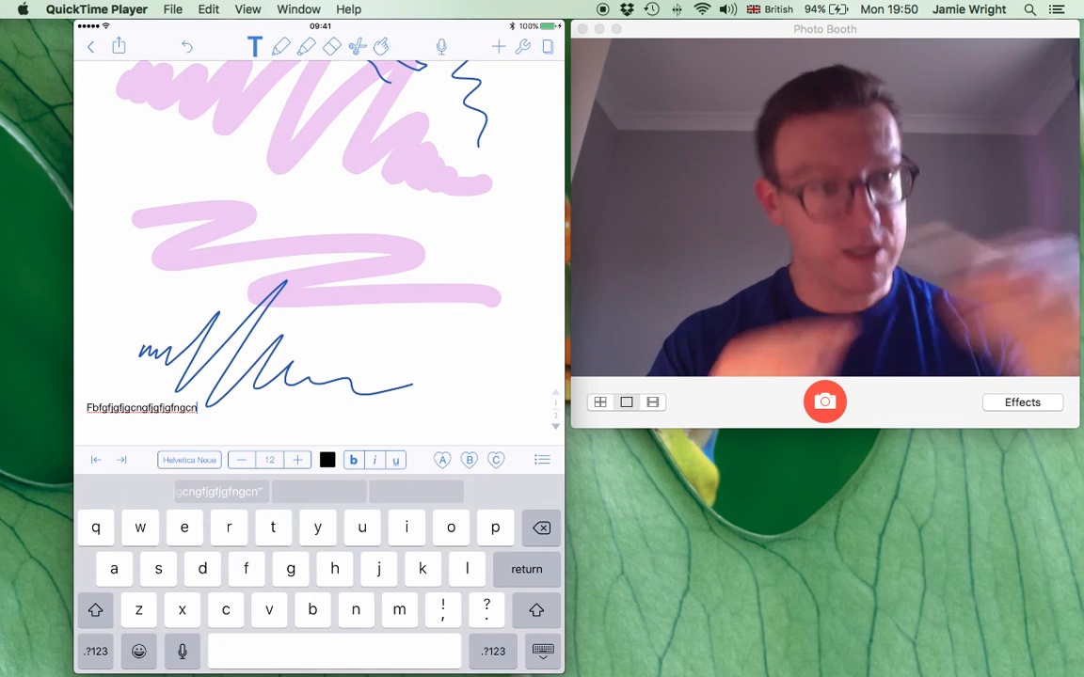
{"action": "left_click", "coordinate": [280, 45]}
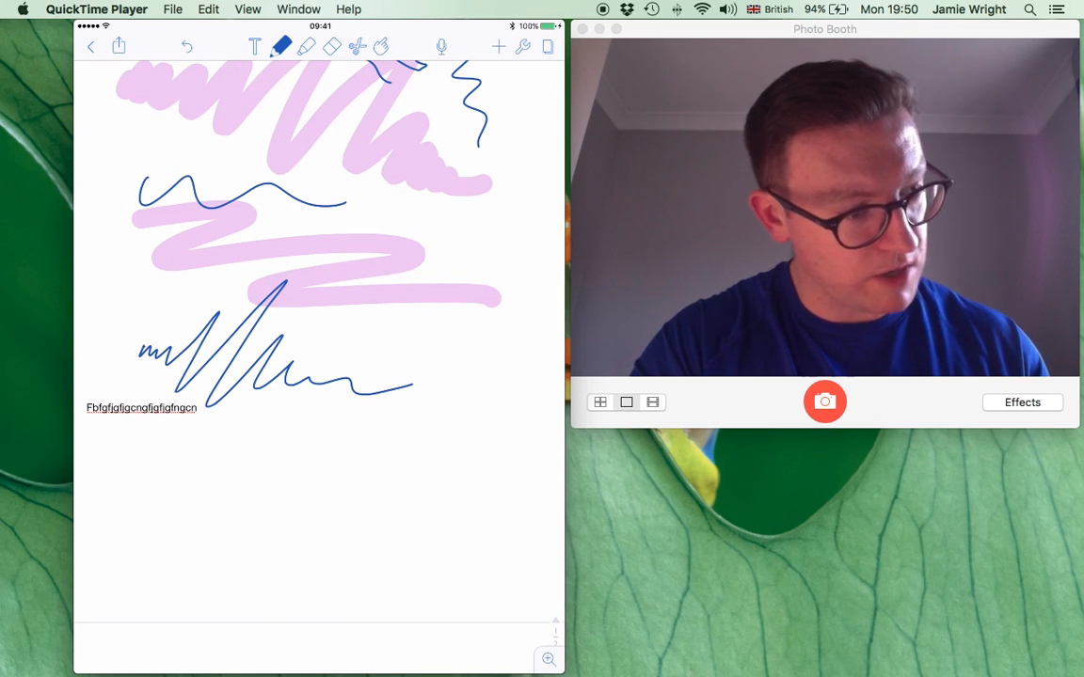
Draw a blue ink loop and cursive scribbles over the pink highlighter strokes.
{"action": "left_click_drag", "start_coordinate": [273, 235], "coordinate": [376, 339]}
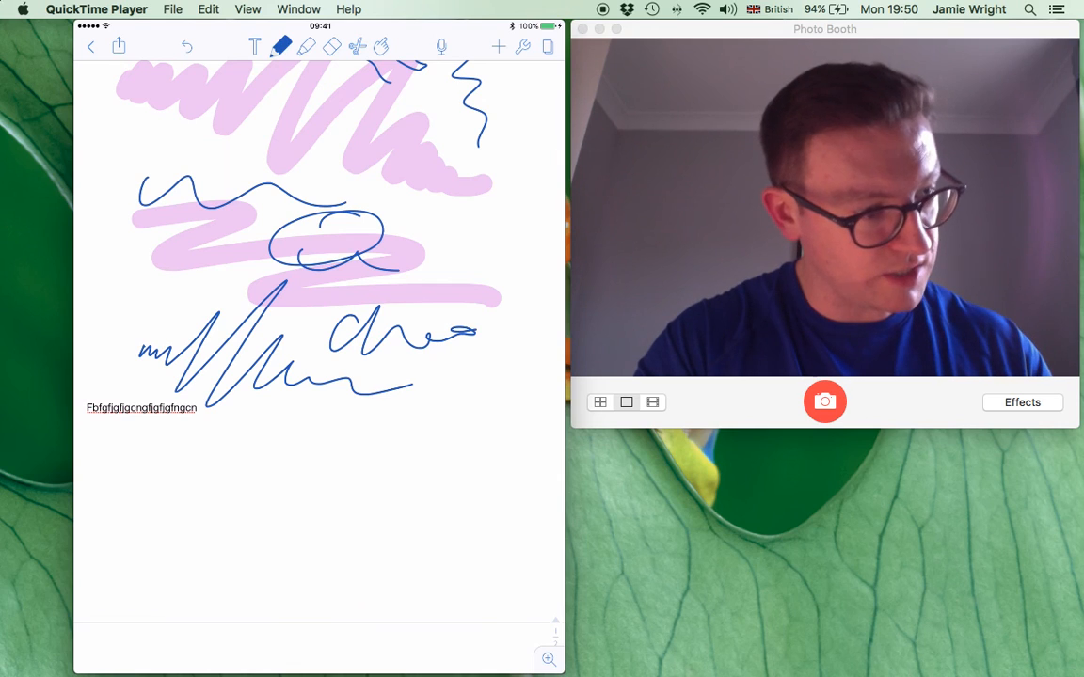
{"action": "left_click", "coordinate": [282, 47]}
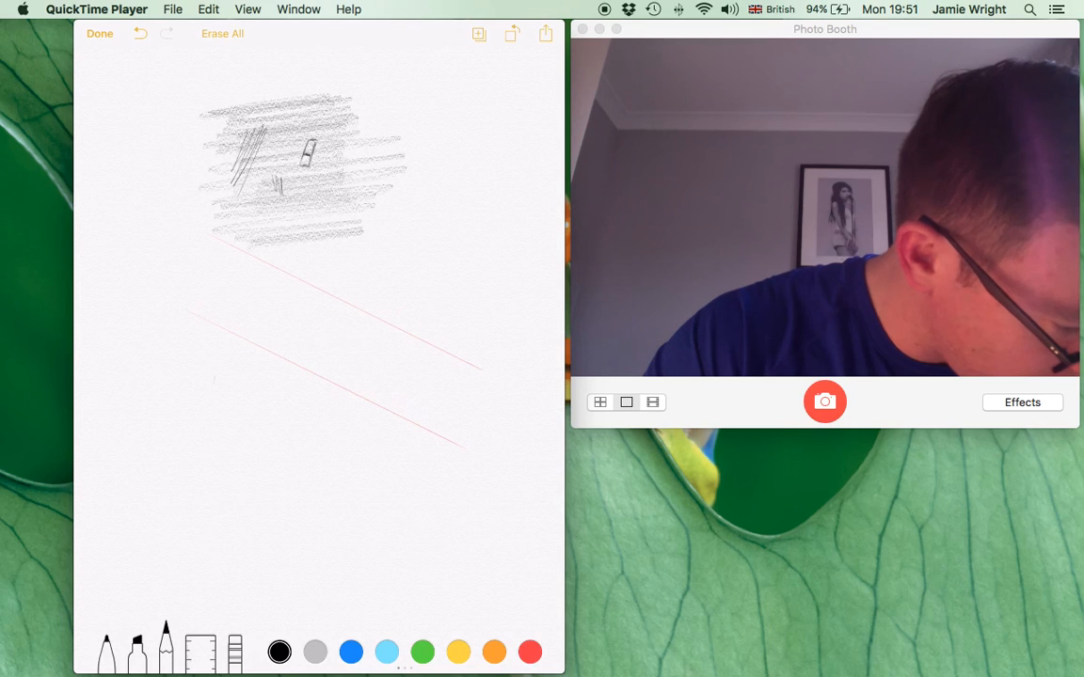
Add more pencil lines to the shaded block in the Notes sketch.
{"action": "left_click_drag", "start_coordinate": [203, 380], "coordinate": [324, 475]}
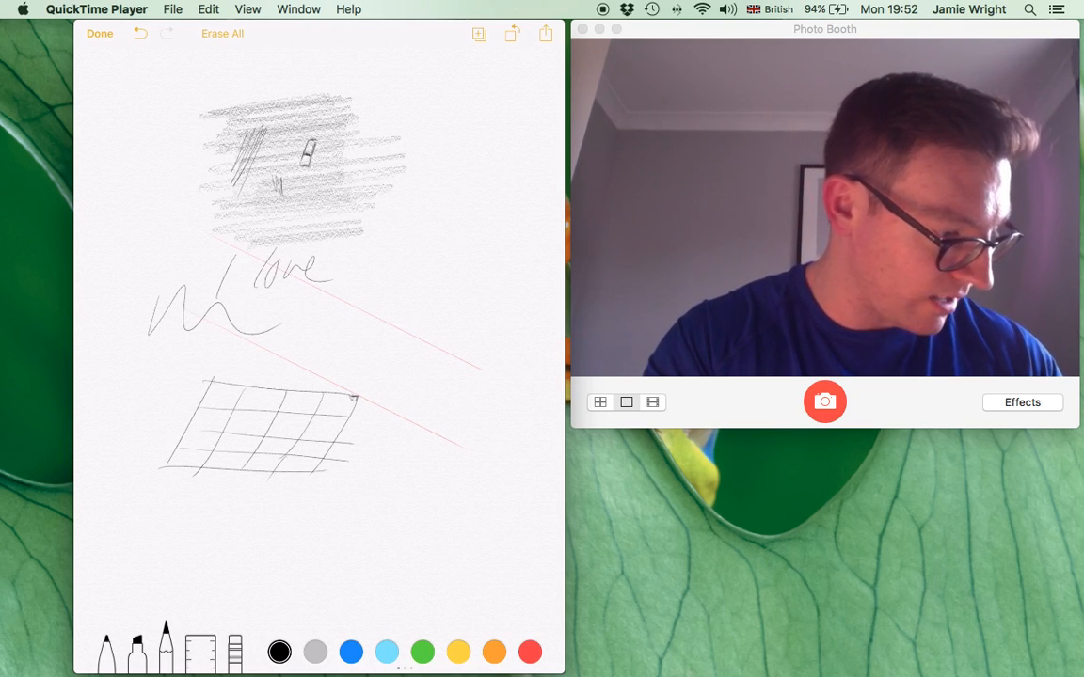
Write 'apple' after 'love', add a word beneath it, and underline 'pencil'.
{"action": "left_click_drag", "start_coordinate": [348, 273], "coordinate": [461, 273]}
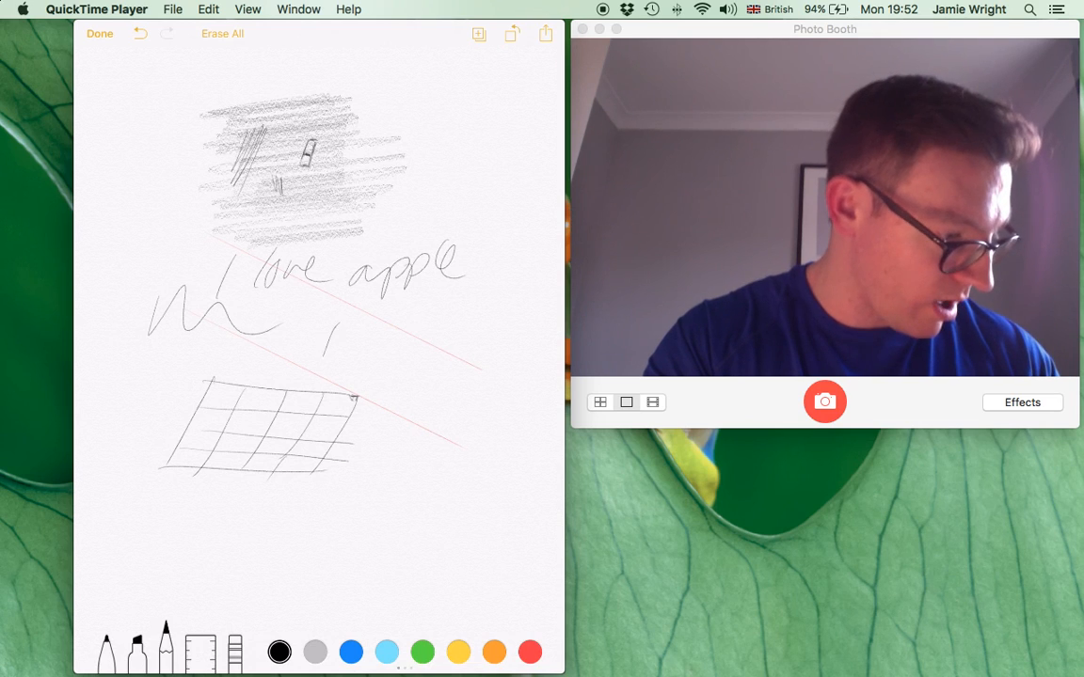
{"action": "left_click_drag", "start_coordinate": [320, 310], "coordinate": [499, 323]}
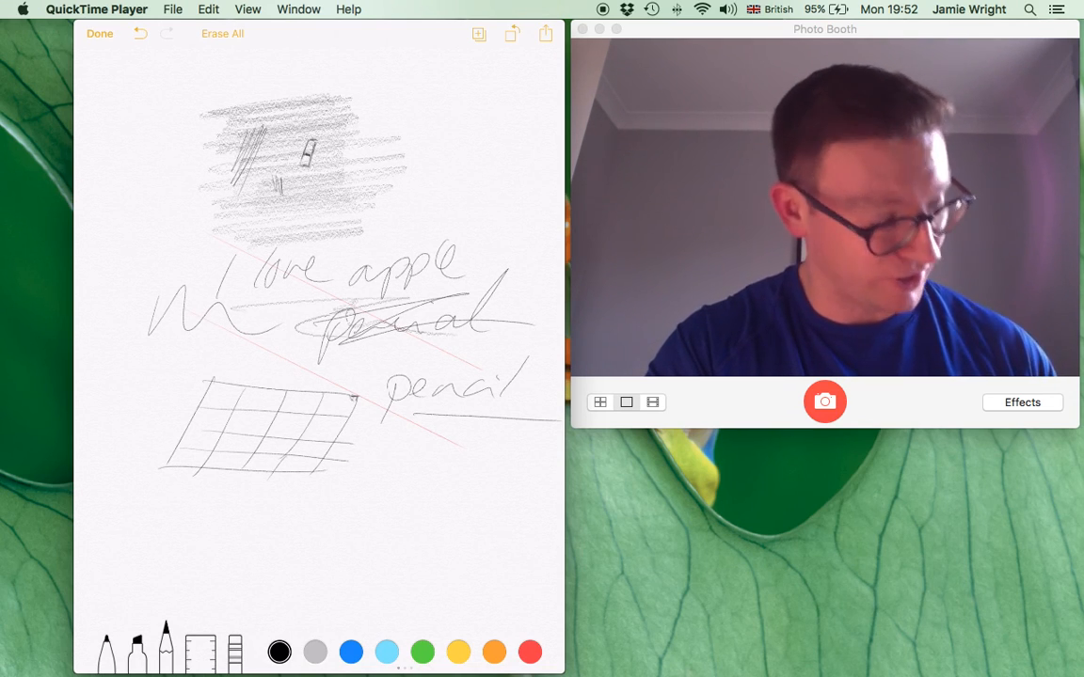
{"action": "left_click_drag", "start_coordinate": [404, 442], "coordinate": [527, 436]}
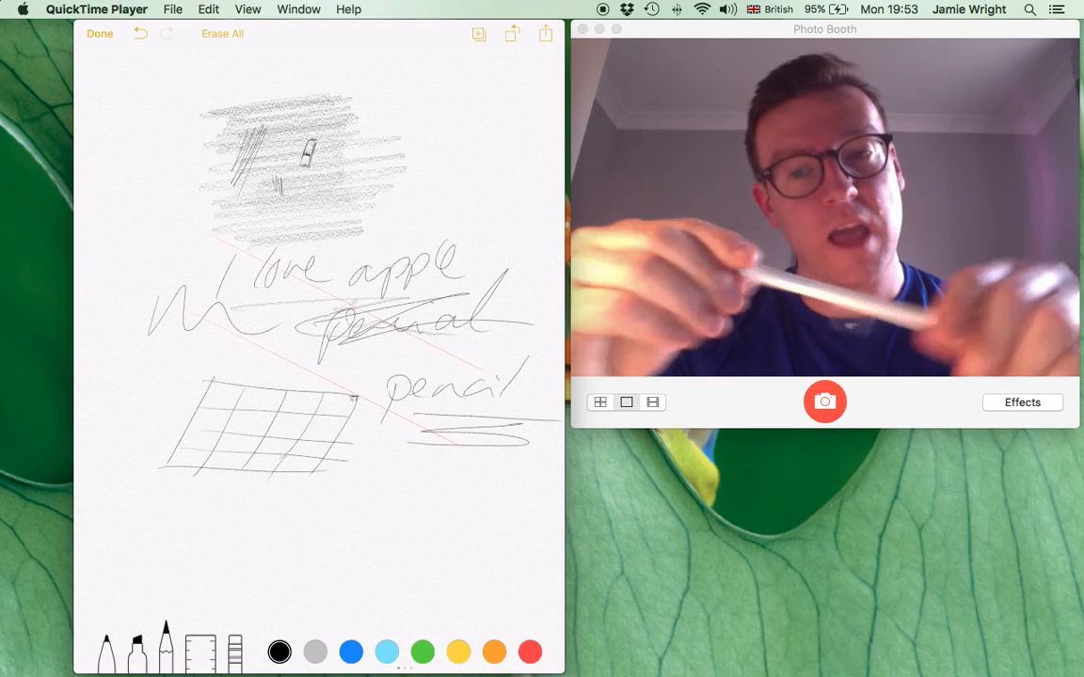